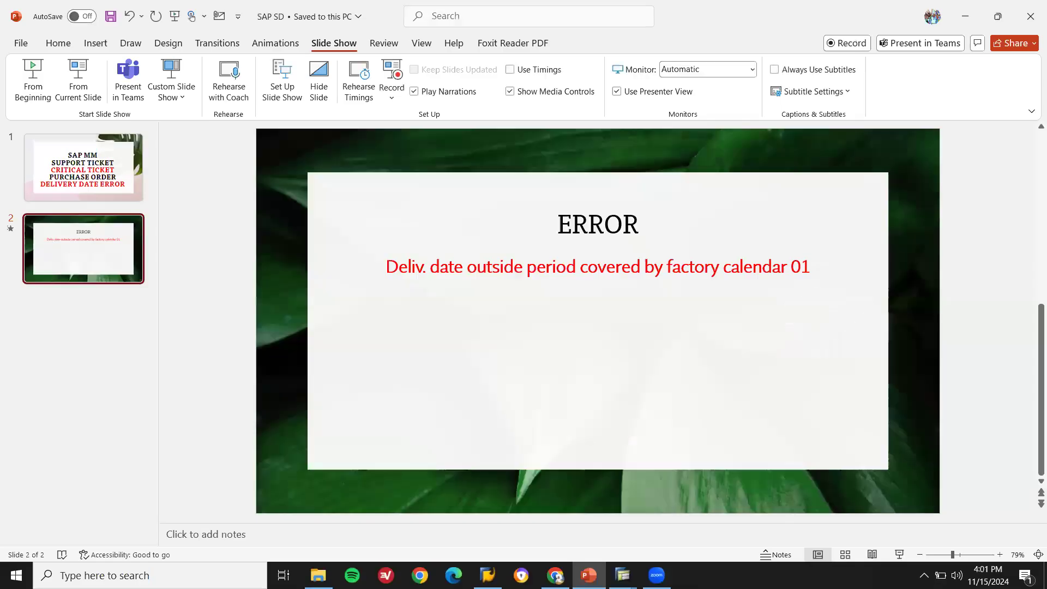
pyautogui.moveTo(620, 575)
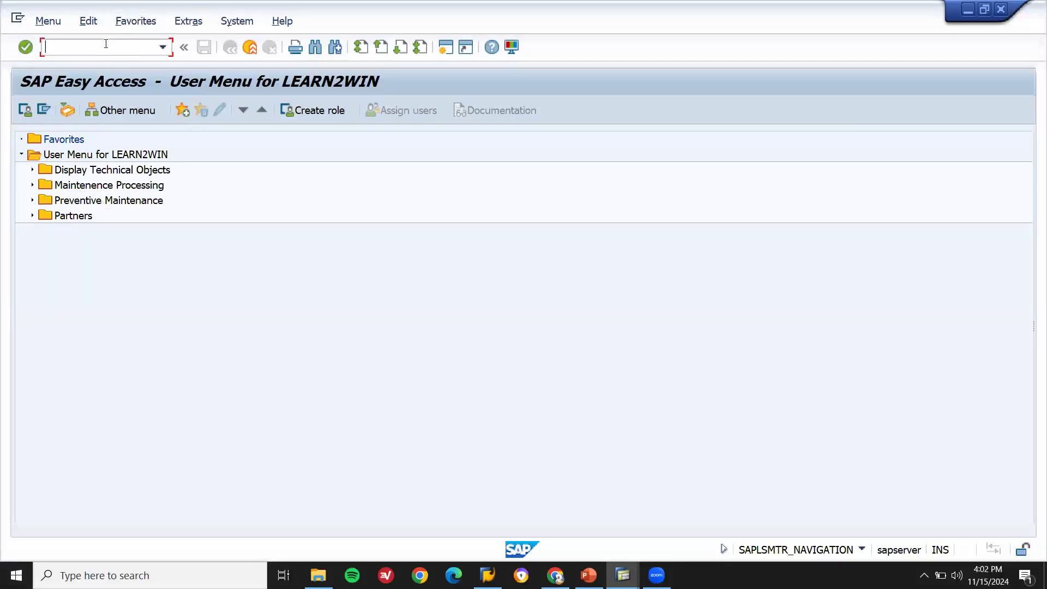
# Create a purchase order in ME21N for vendor A123 with item material A1011 E-Scooter
pyautogui.write('ME')
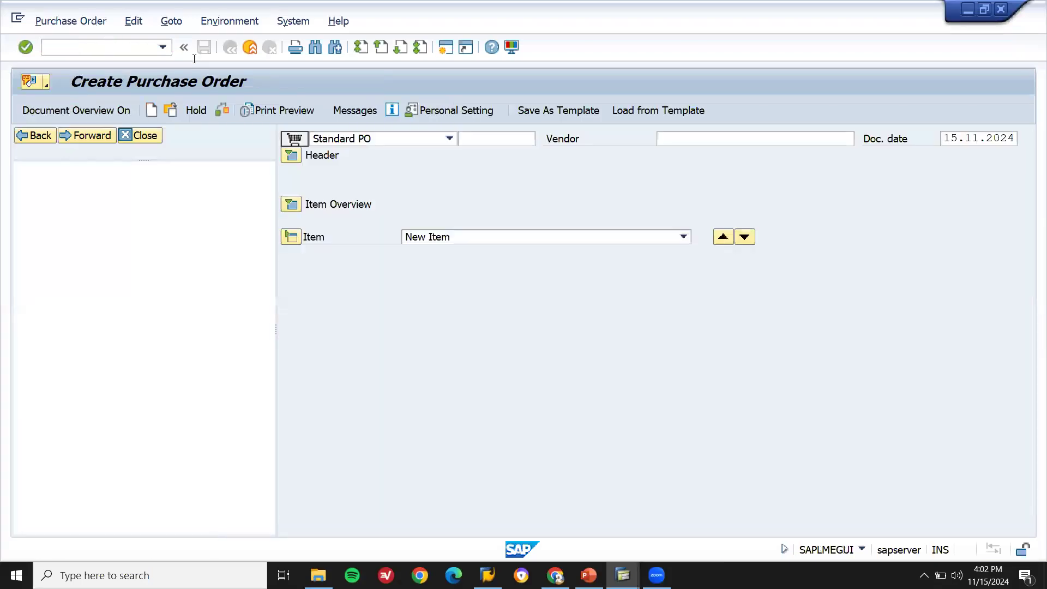
pyautogui.write('A123 SHELL')
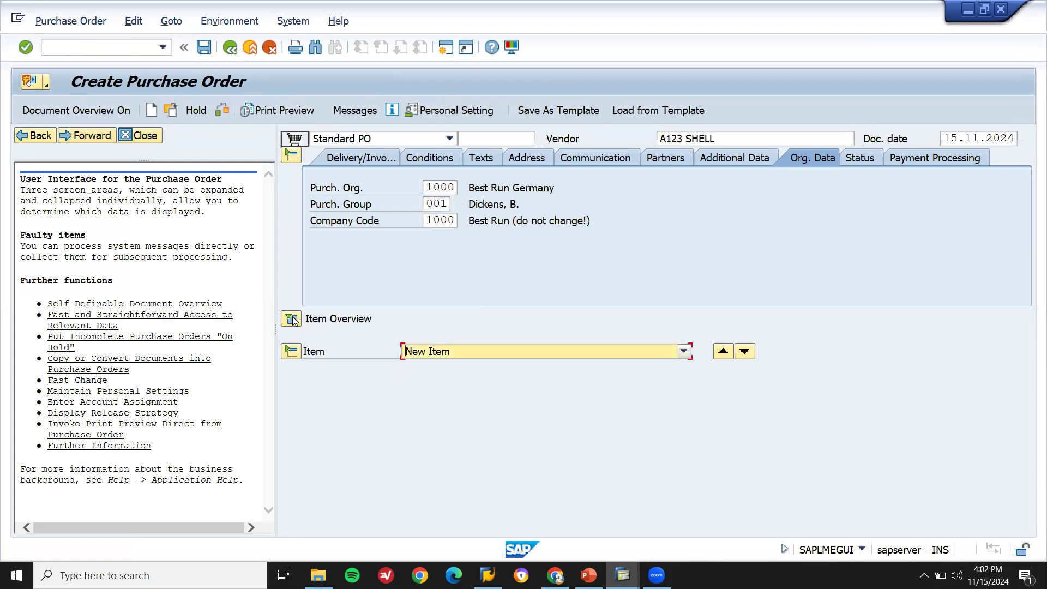
pyautogui.click(292, 319)
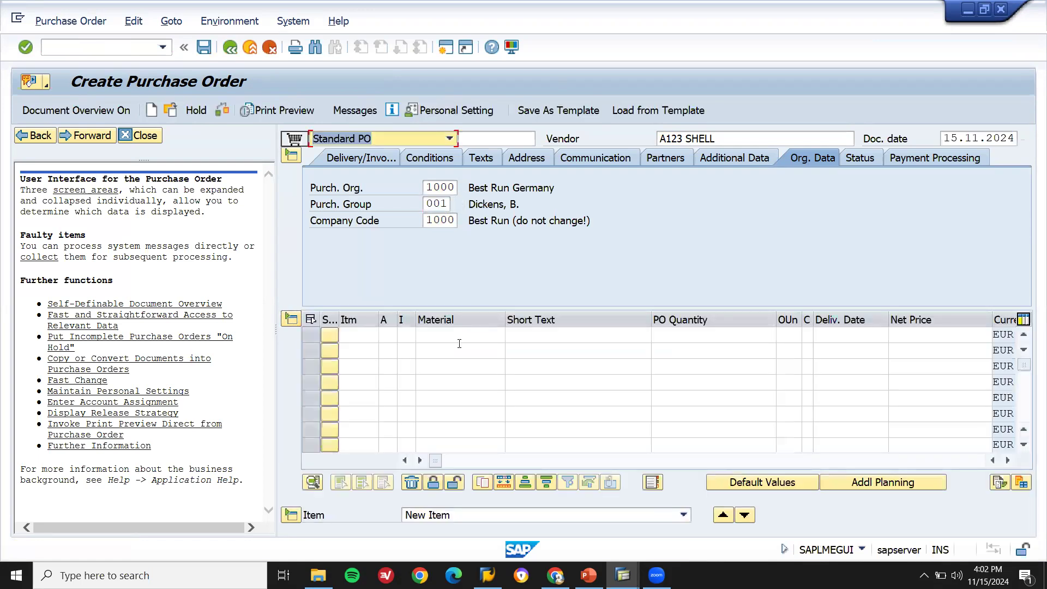
pyautogui.write('A1011')
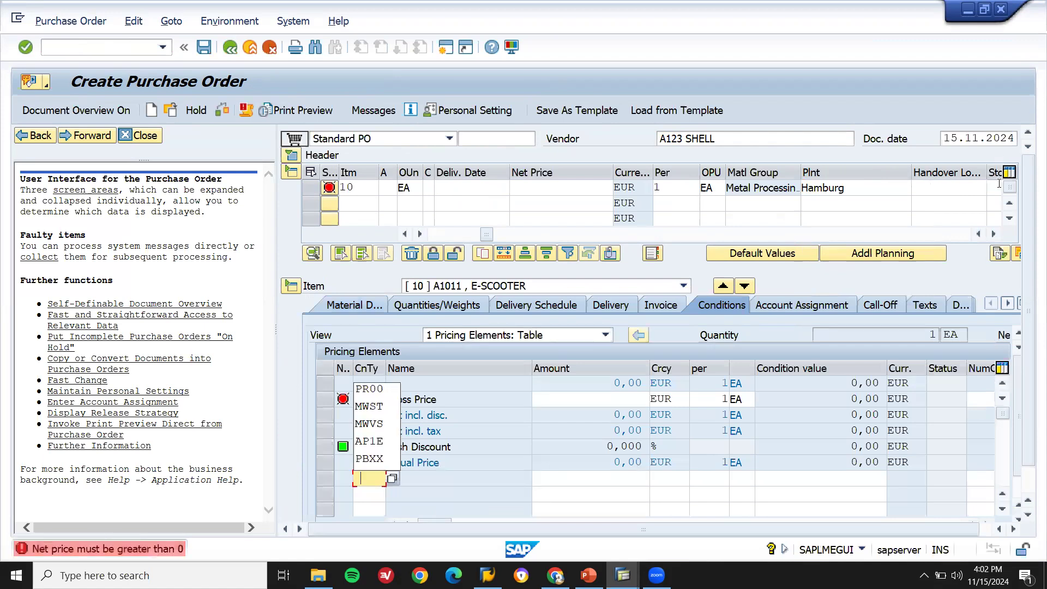
# Enter quantity 10 and net price 100,00 EUR for item 10
pyautogui.click(368, 460)
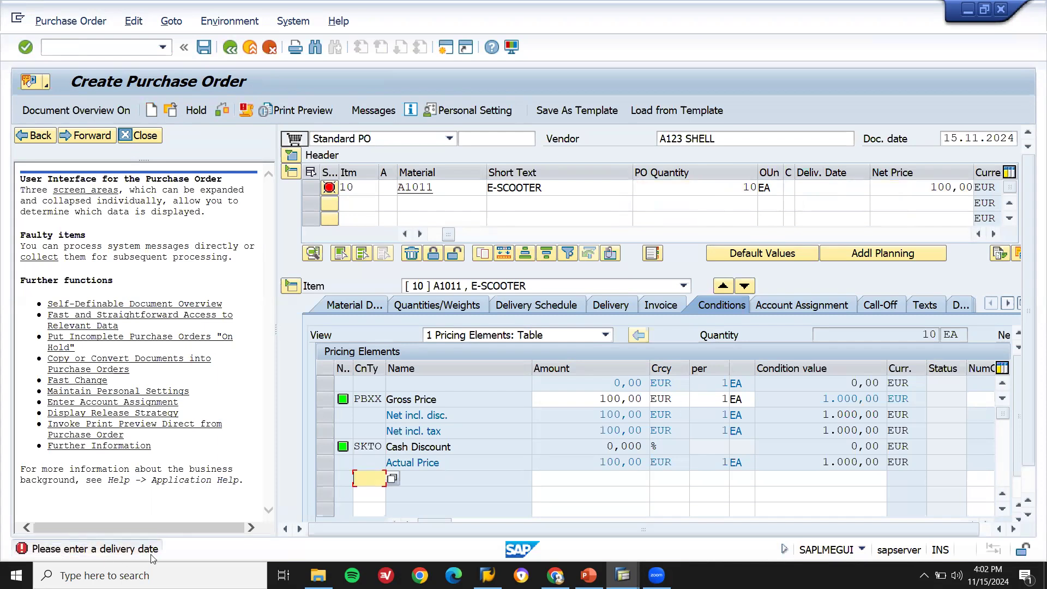
pyautogui.moveTo(60, 553)
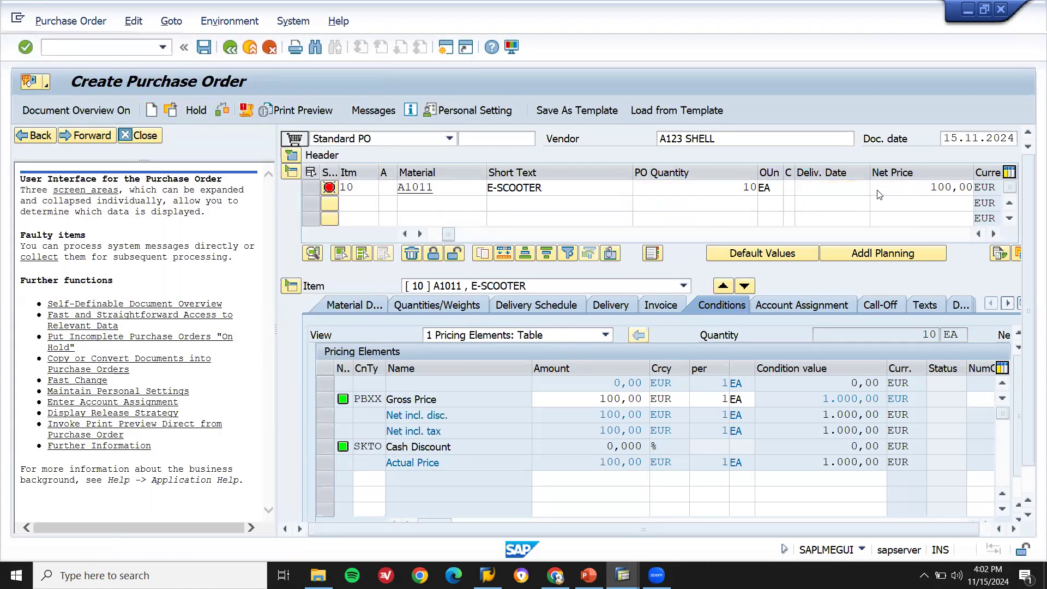
# Set item 10's delivery date to 15.11.2024, raising the factory calendar 01 period error
pyautogui.click(977, 138)
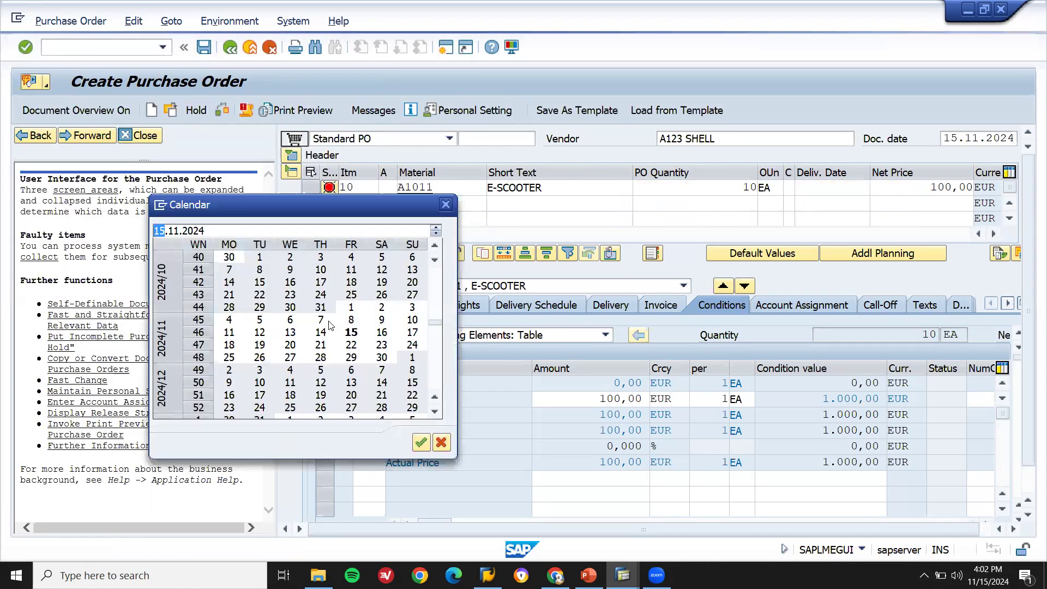
pyautogui.click(419, 441)
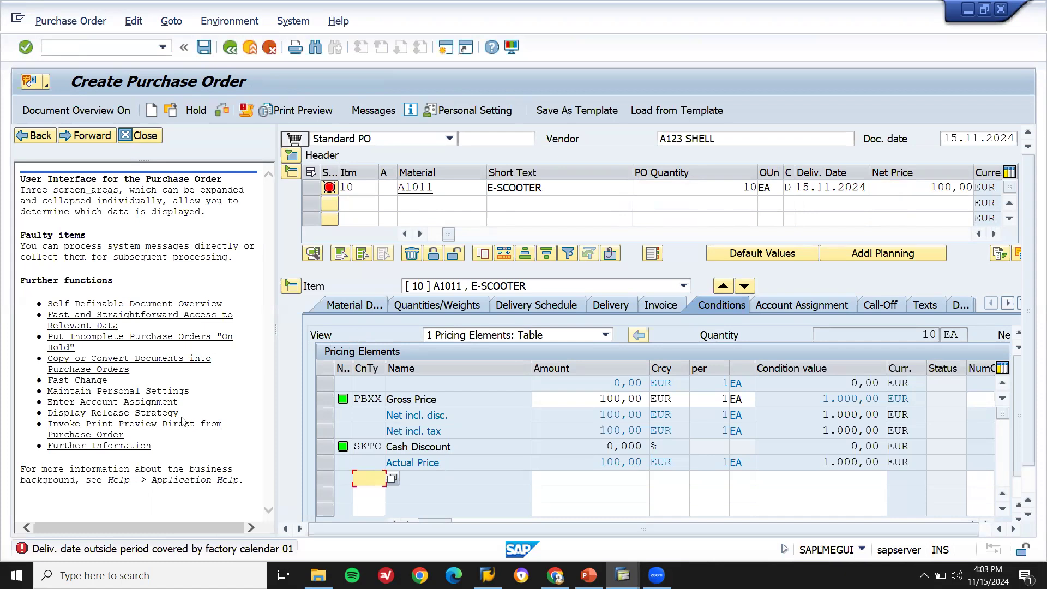
pyautogui.moveTo(203, 558)
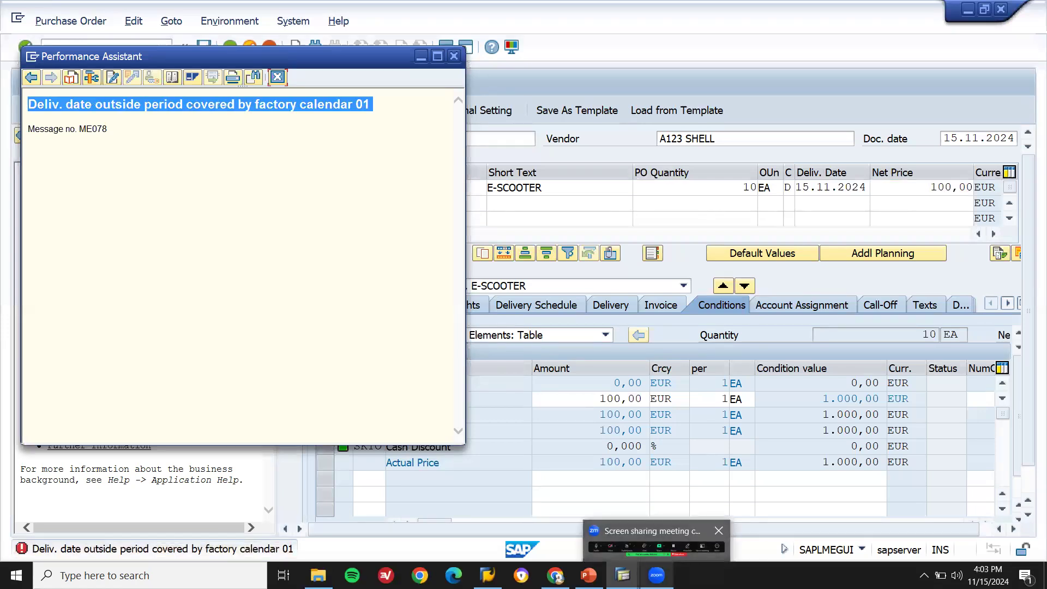
pyautogui.click(588, 575)
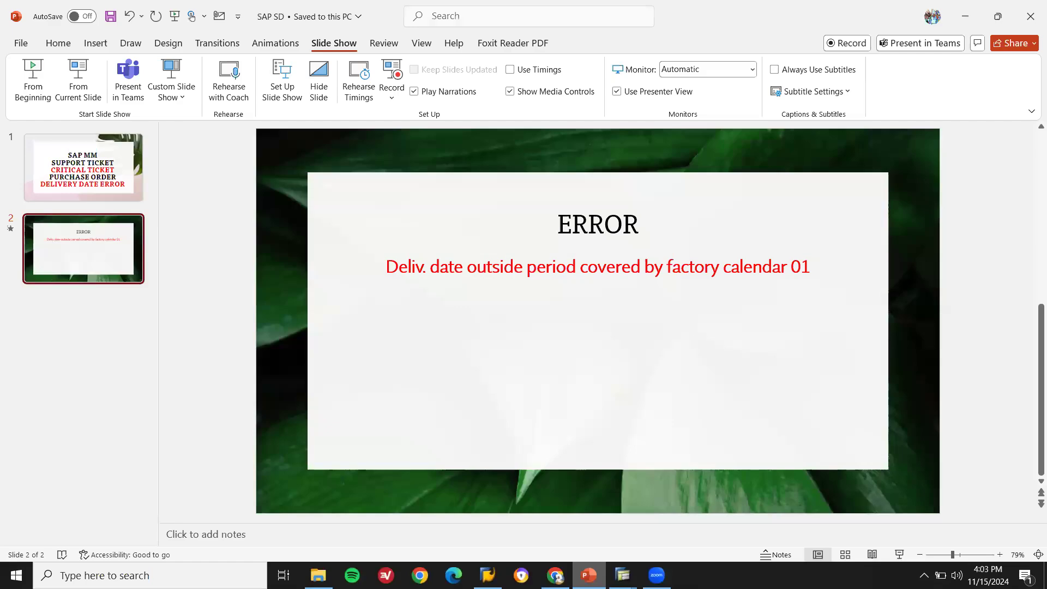
pyautogui.click(621, 575)
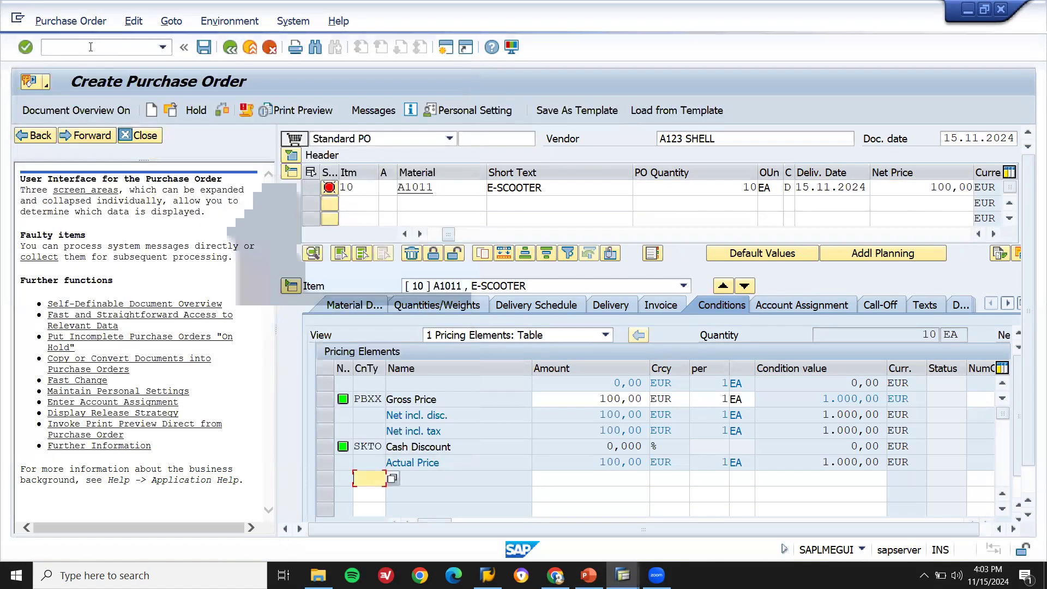
# Run /NSCAL and choose to change factory calendars
pyautogui.write('/NSCA')
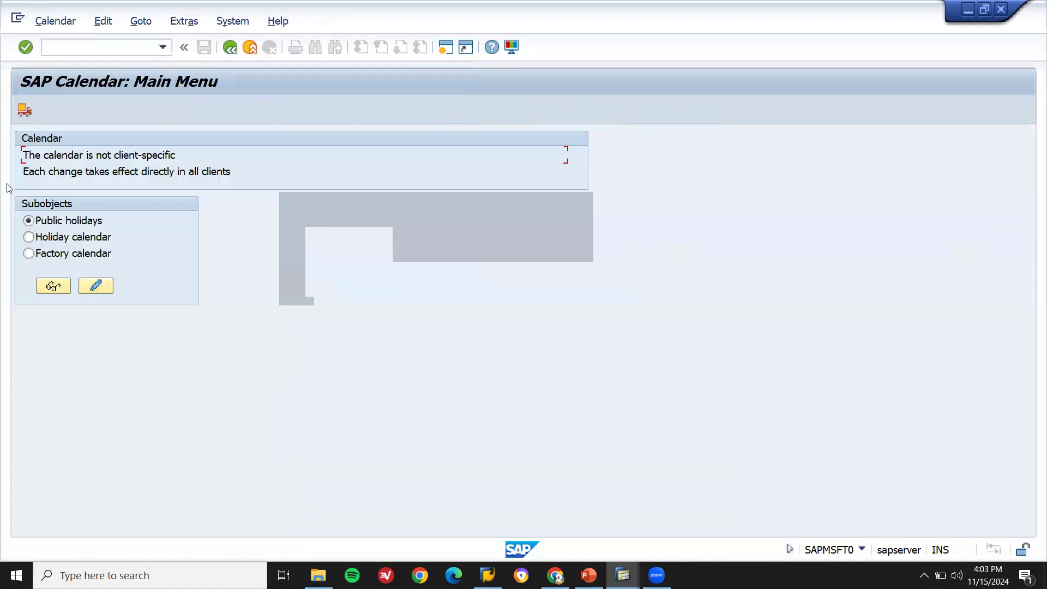
pyautogui.moveTo(52, 252)
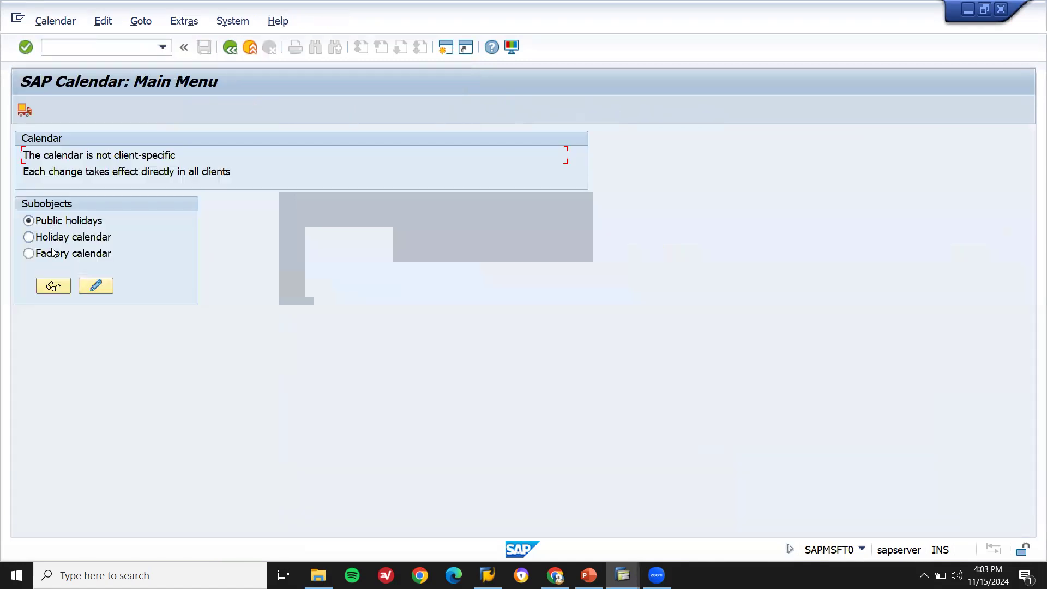
pyautogui.click(29, 253)
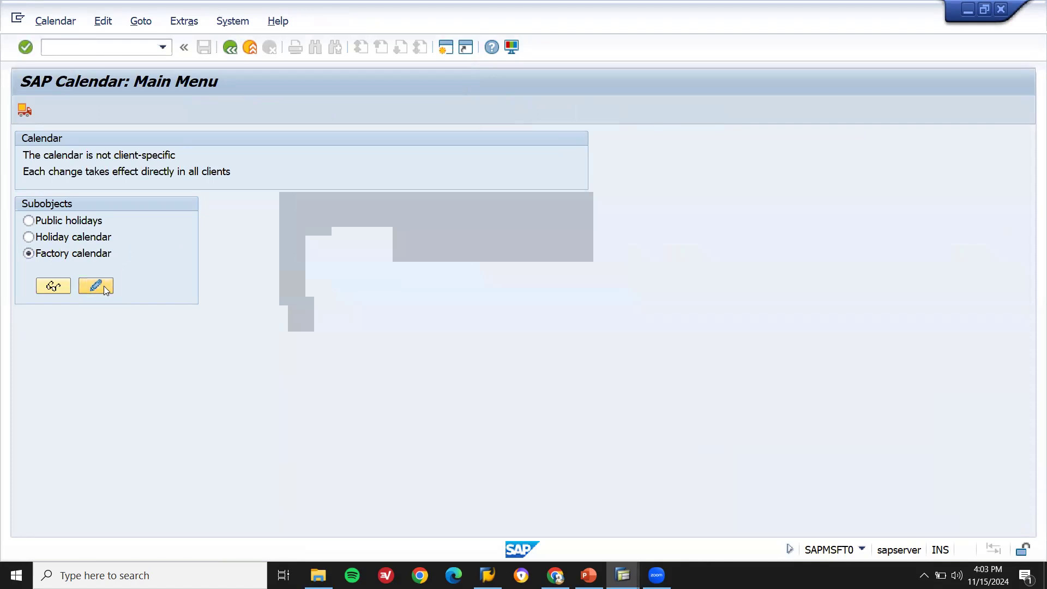
pyautogui.click(95, 286)
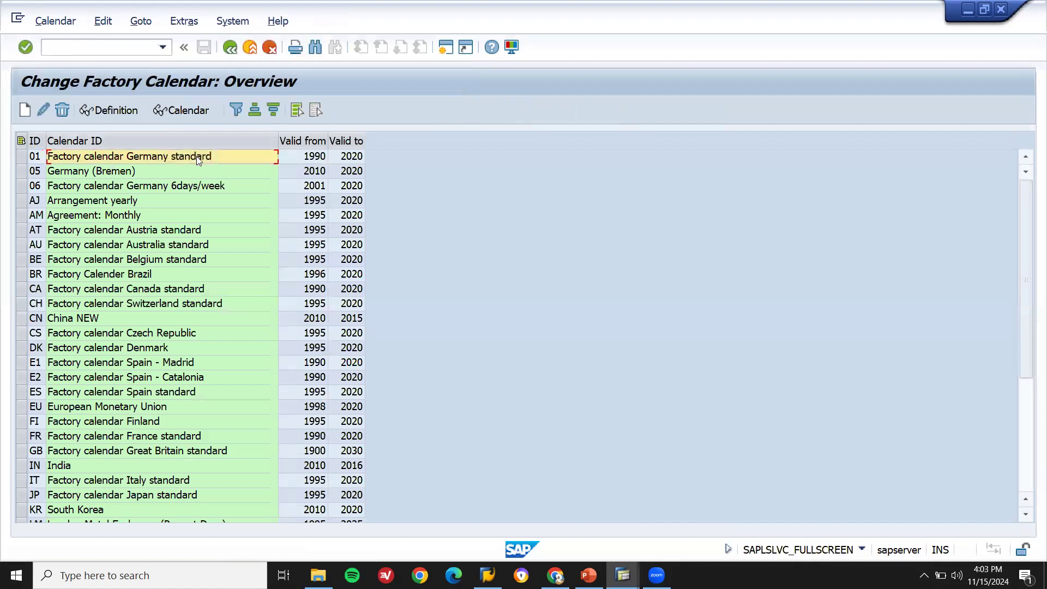
# Open the details of factory calendar 01 (Germany standard), valid 1990 to 2020
pyautogui.click(303, 156)
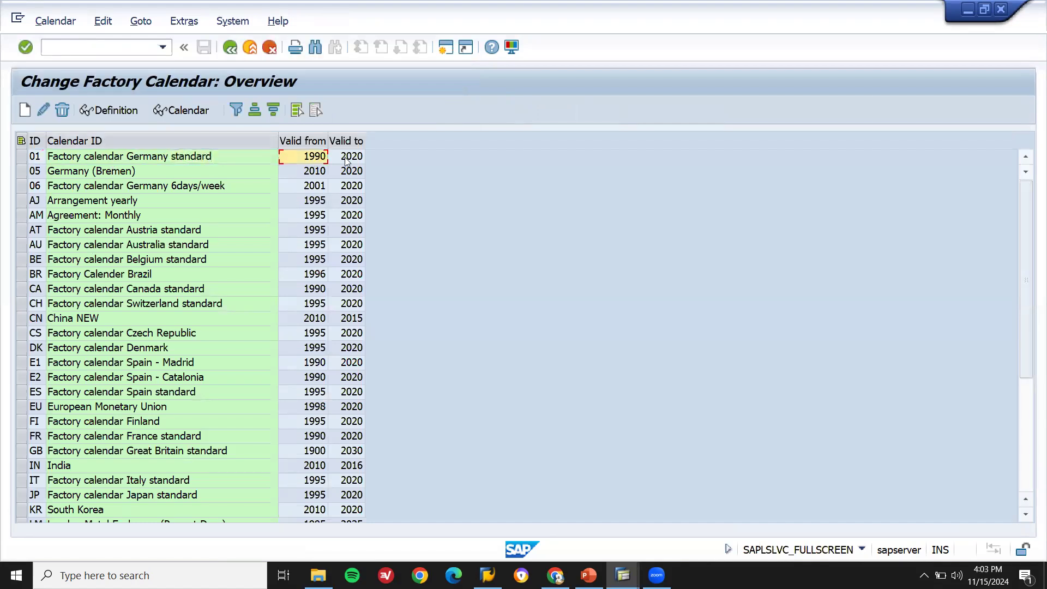
pyautogui.click(350, 156)
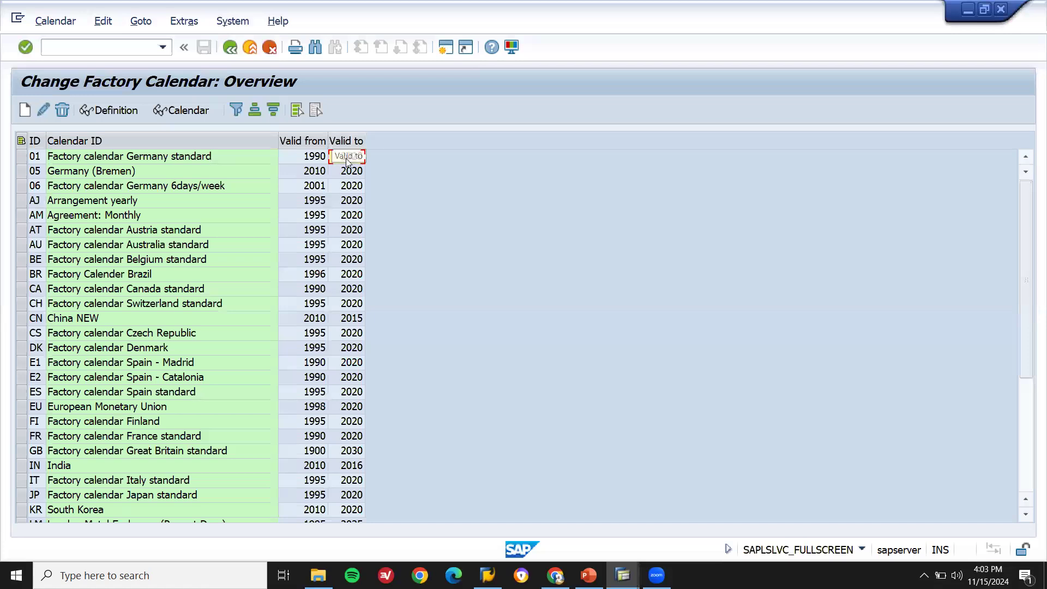
pyautogui.doubleClick(129, 156)
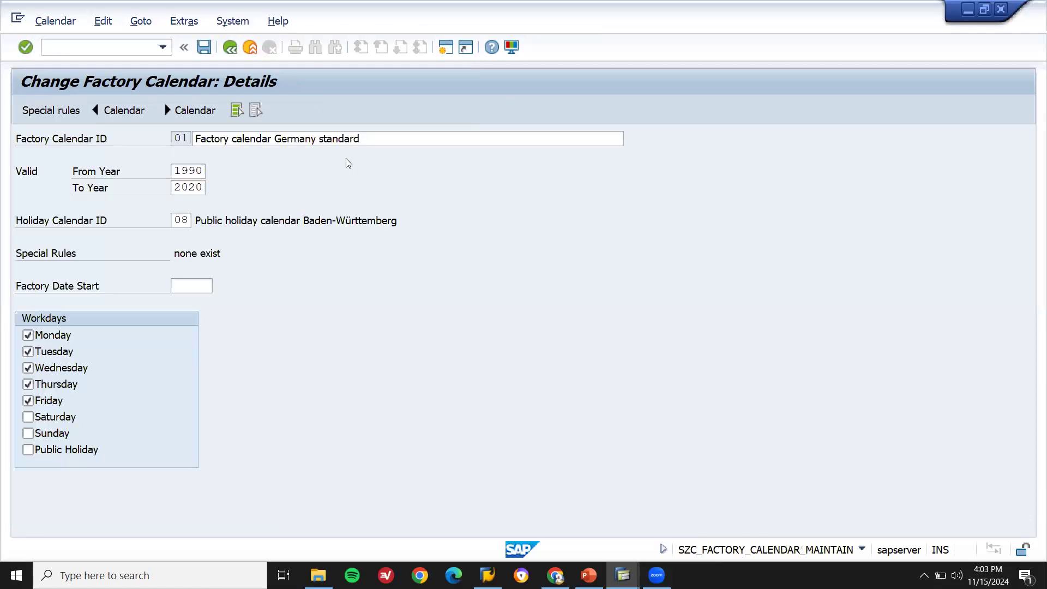
# Change the calendar's To Year to 2040 after 2099 is rejected
pyautogui.tripleClick(188, 188)
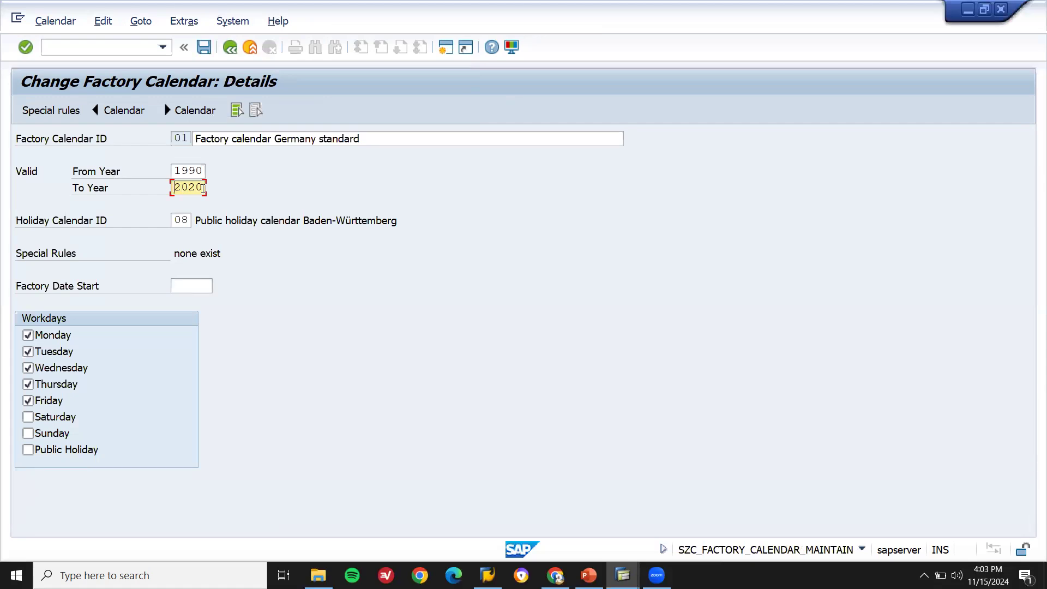
pyautogui.press('Insert')
pyautogui.write('9999')
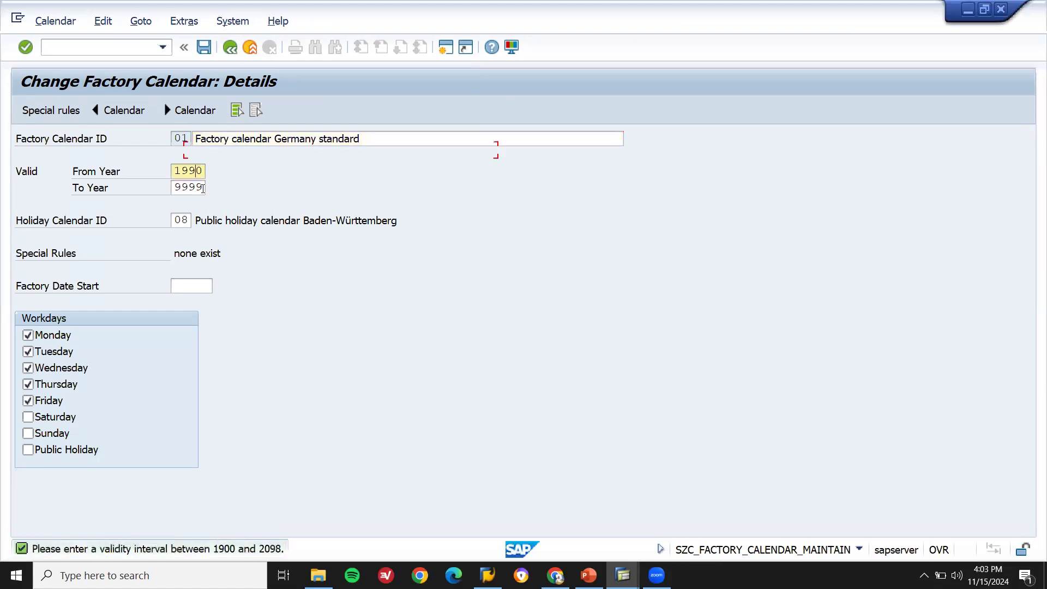
pyautogui.click(188, 188)
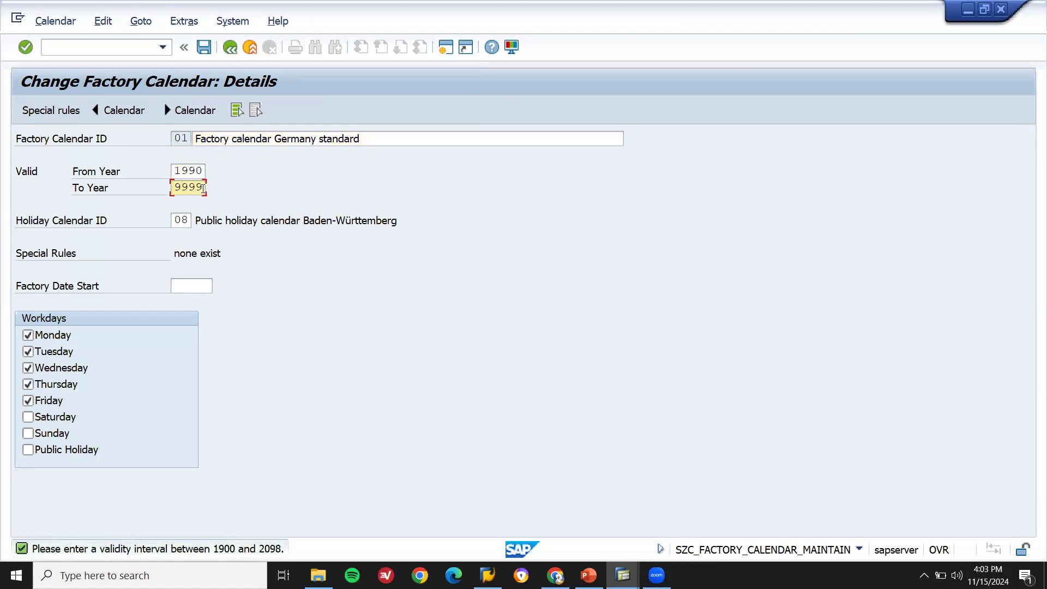
pyautogui.write('2099')
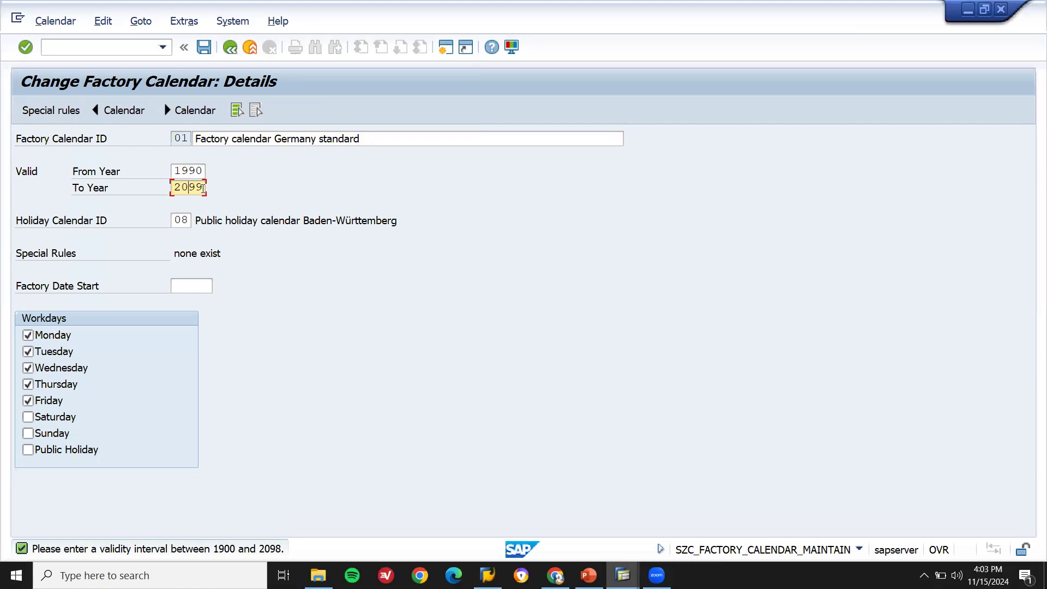
pyautogui.write('2040')
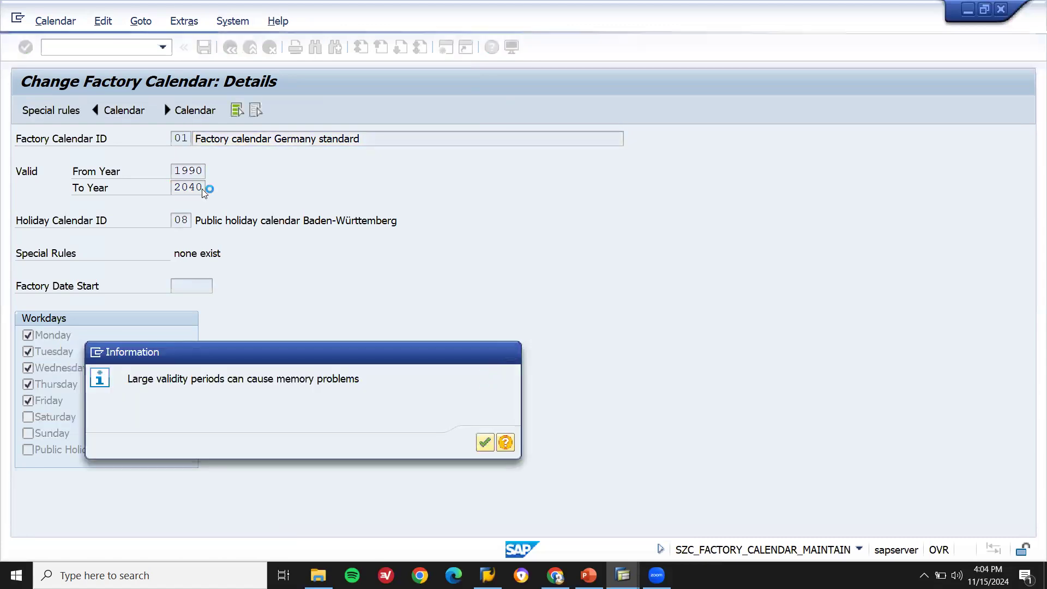
# Acknowledge the validity and transport messages and return to purchase order creation in ME21N
pyautogui.click(484, 442)
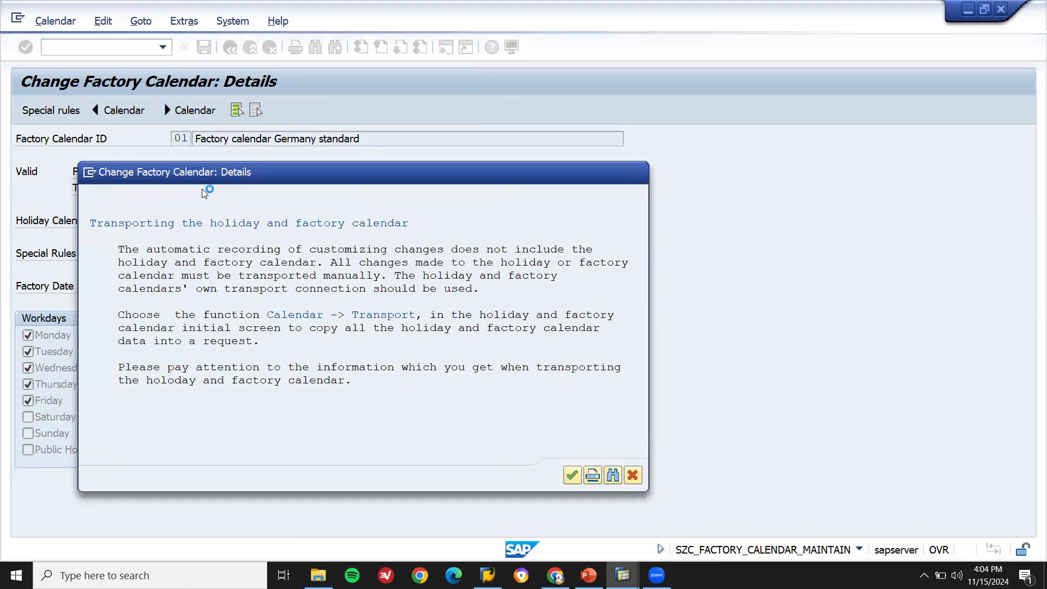
pyautogui.click(570, 474)
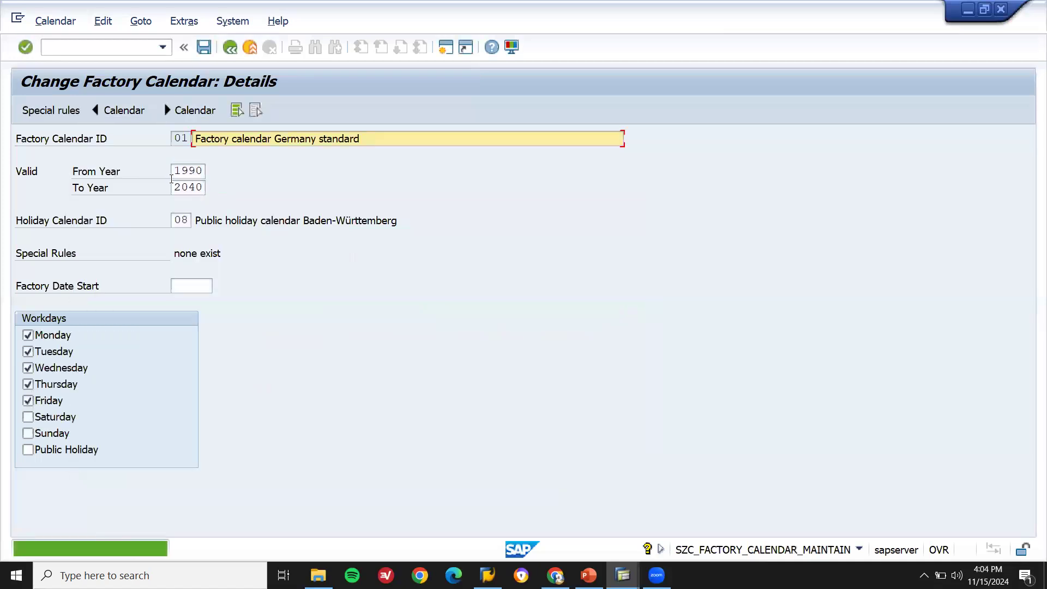
pyautogui.click(204, 47)
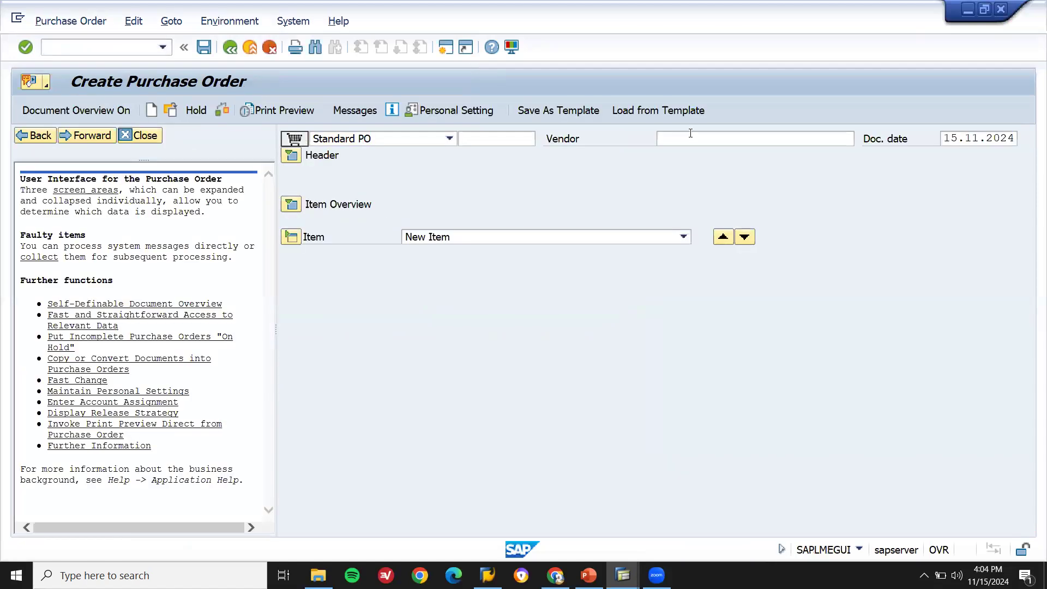
# Enter vendor A123, purchasing group 001 and material A1011 in the first item row
pyautogui.write('A123 SHELL')
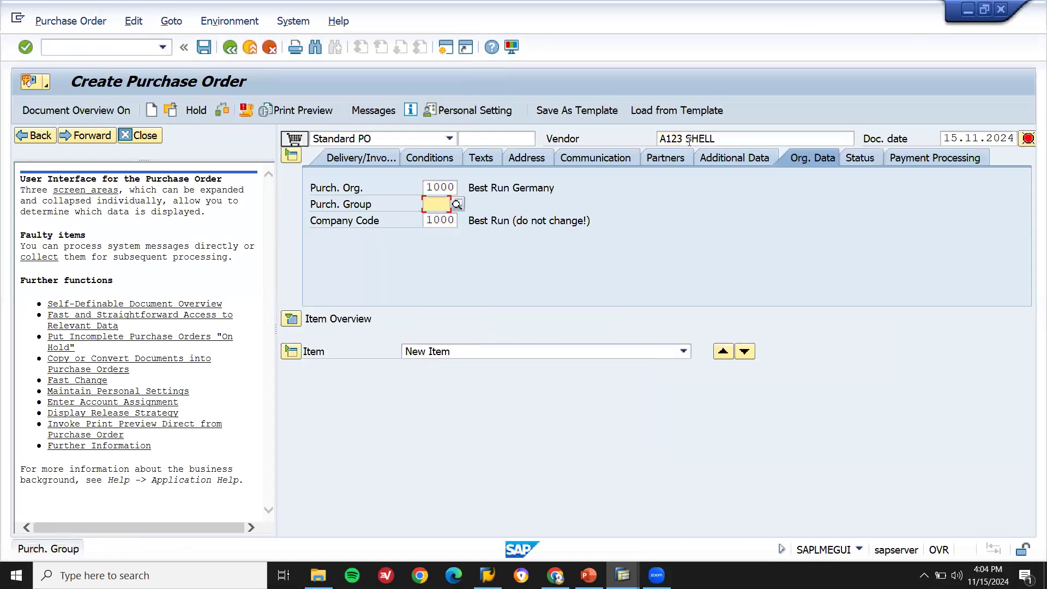
pyautogui.write('001')
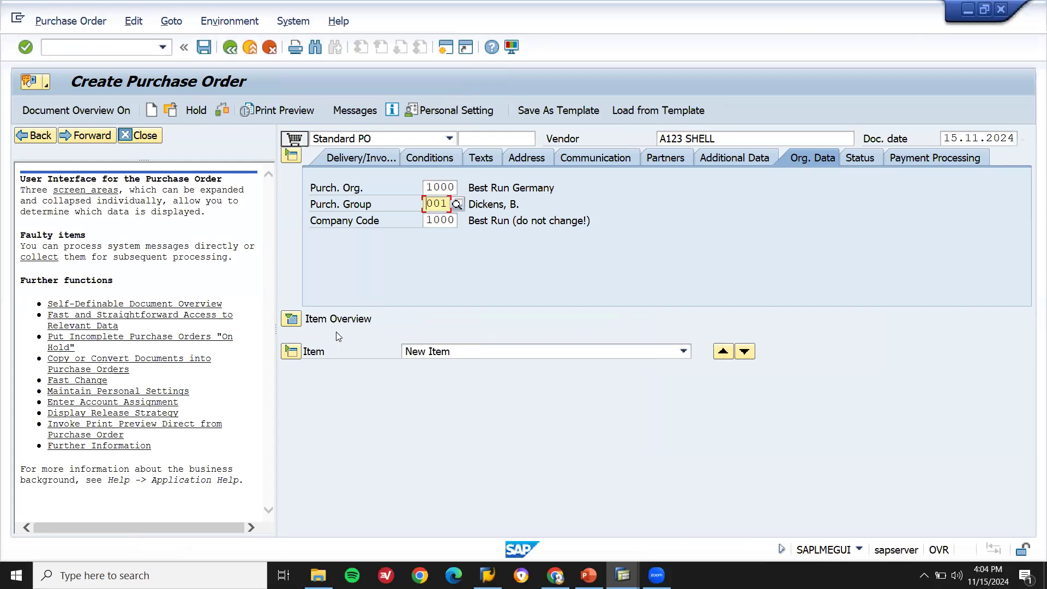
pyautogui.click(290, 318)
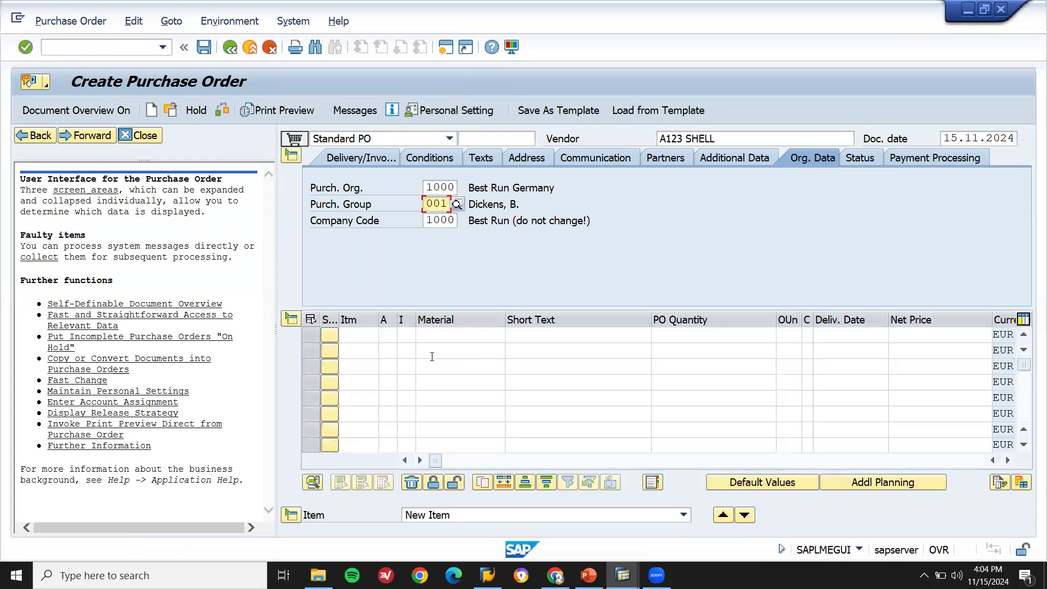
pyautogui.write('A1011')
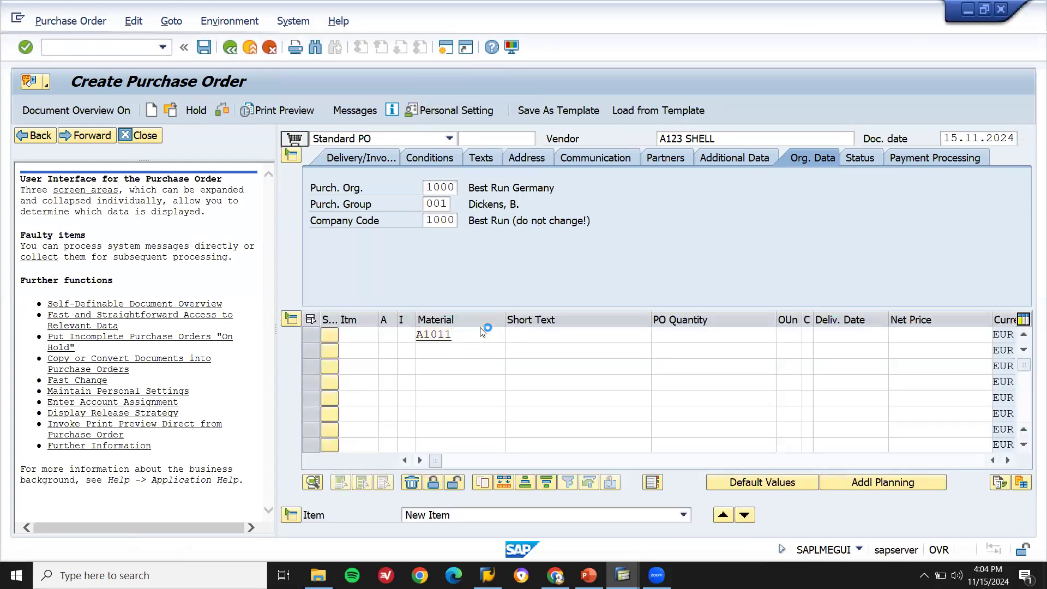
# Choose the item's plant from the dropdown and set its quantity to 10
pyautogui.click(919, 335)
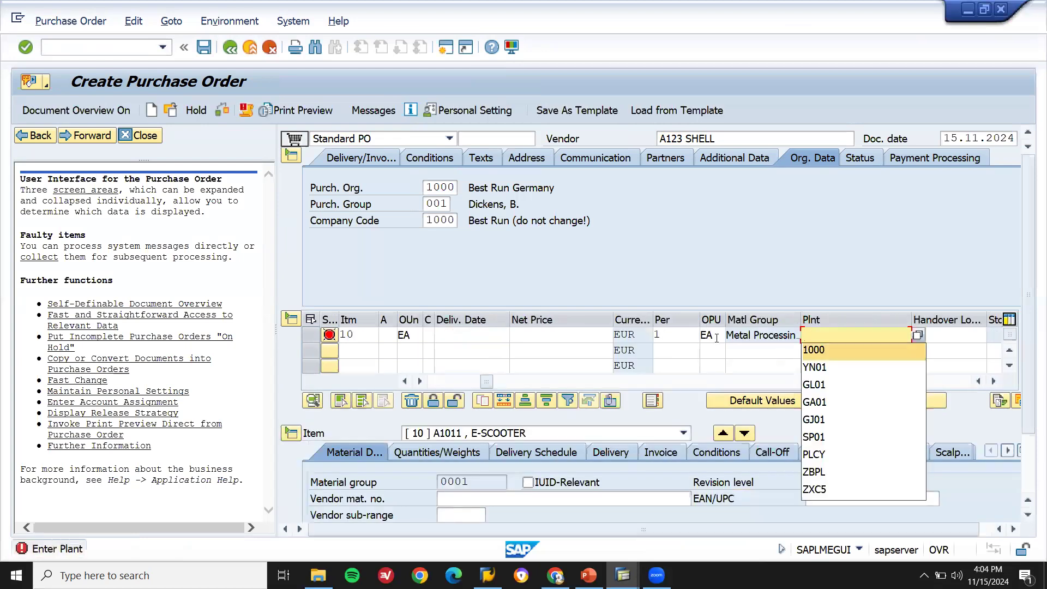
pyautogui.click(814, 351)
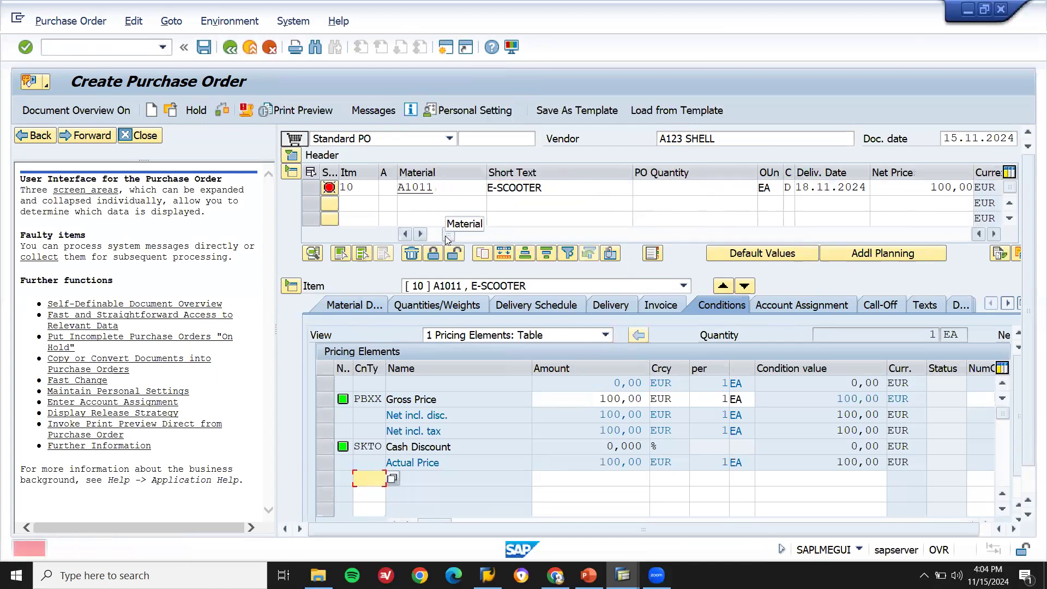
pyautogui.click(695, 188)
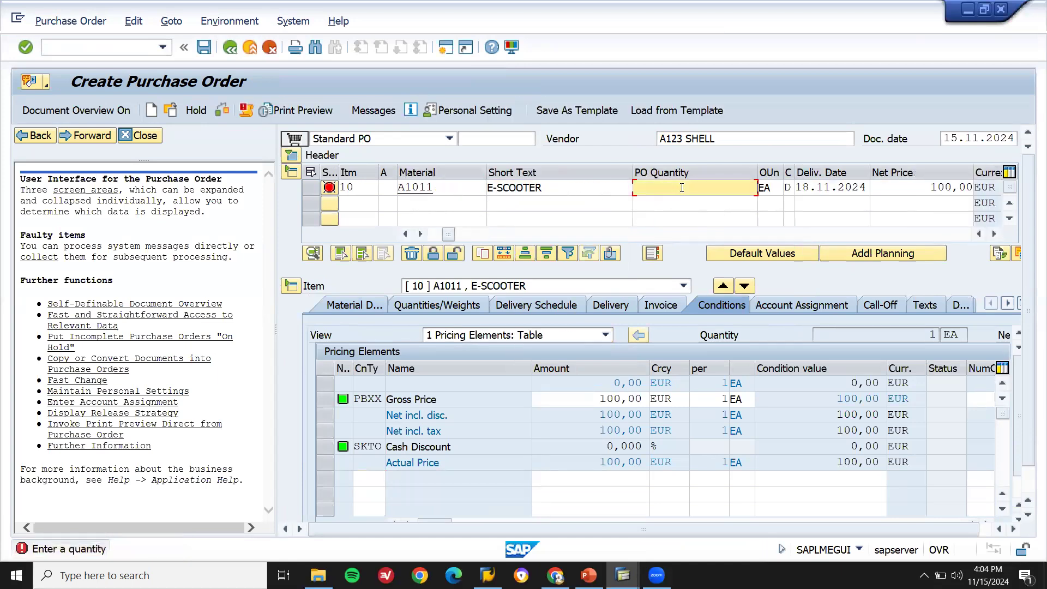
pyautogui.write('10')
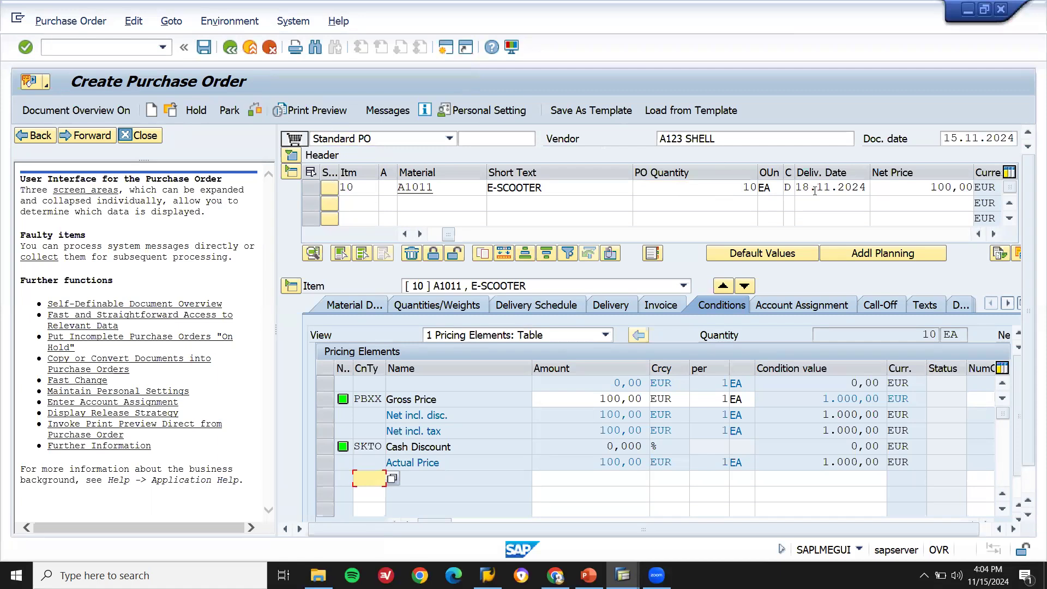
# Save the completed standard purchase order
pyautogui.click(831, 186)
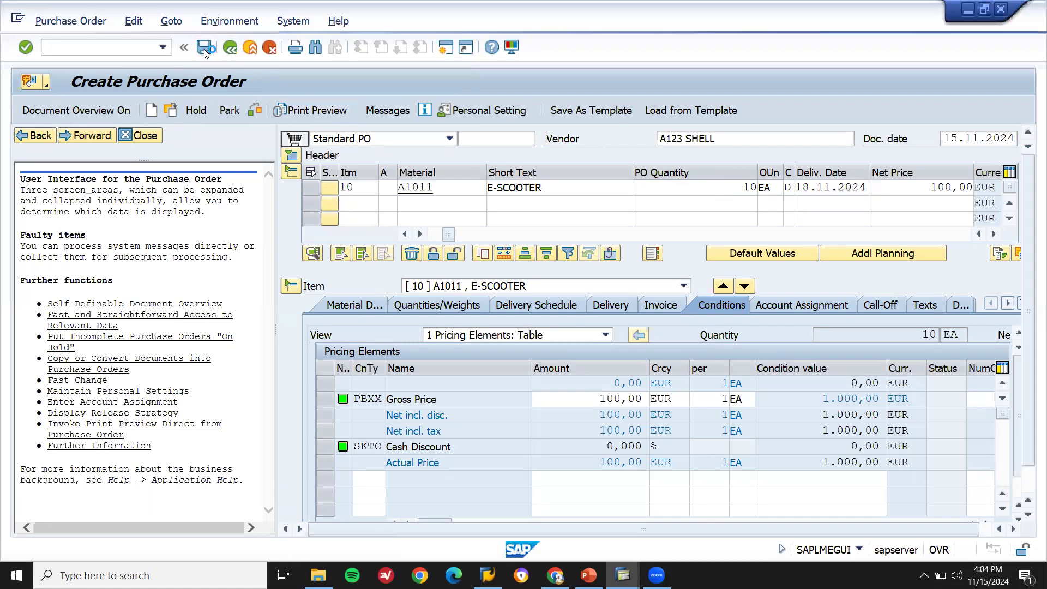
pyautogui.click(204, 47)
pyautogui.write('S')
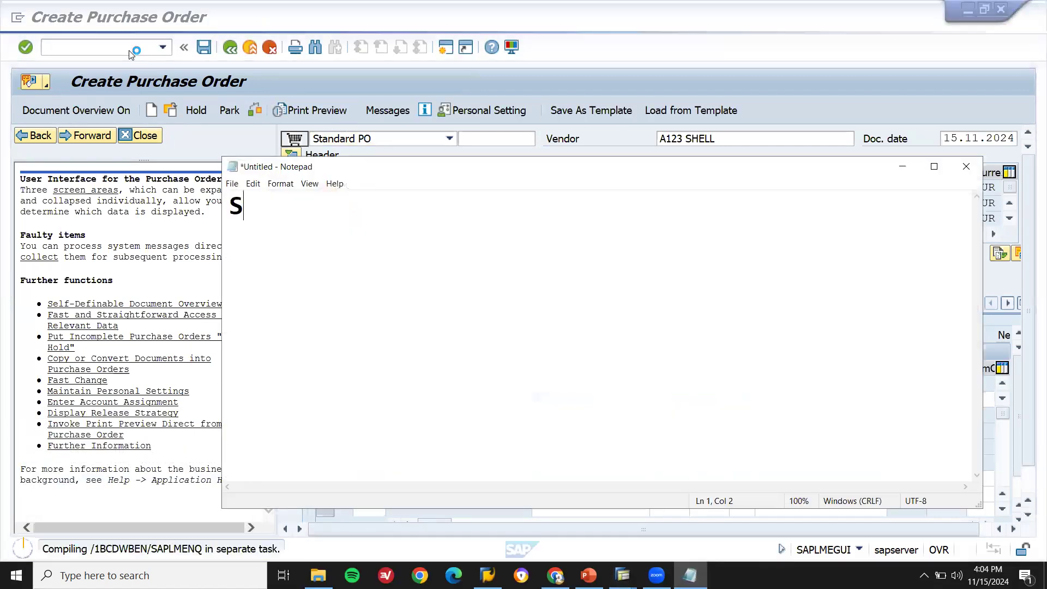
# Note the transaction name SCAL in Notepad and set the note aside
pyautogui.write('CAL')
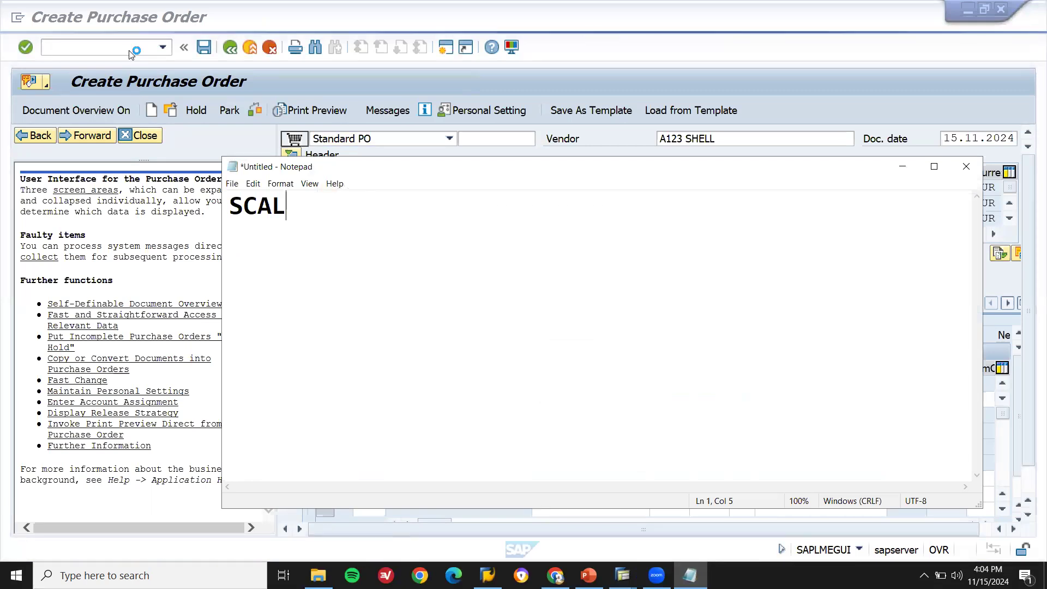
pyautogui.press('ctrl+a')
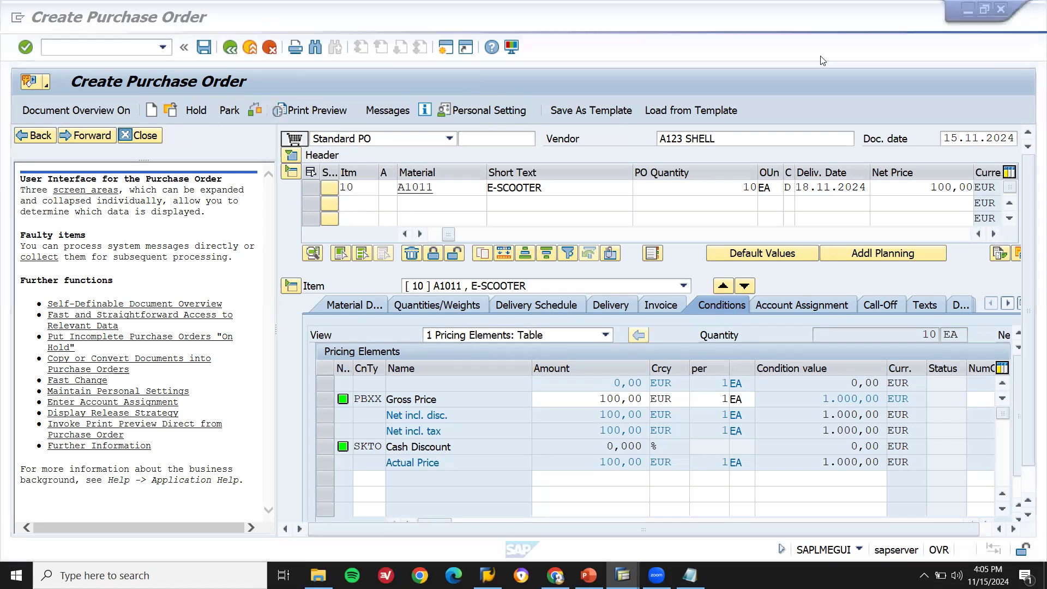
pyautogui.click(204, 47)
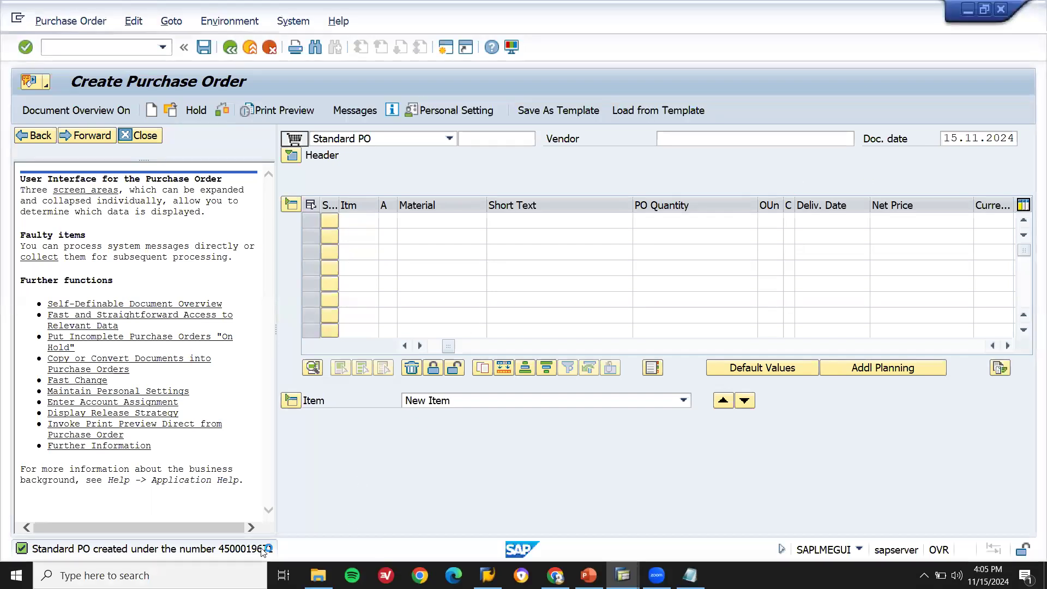
pyautogui.click(270, 548)
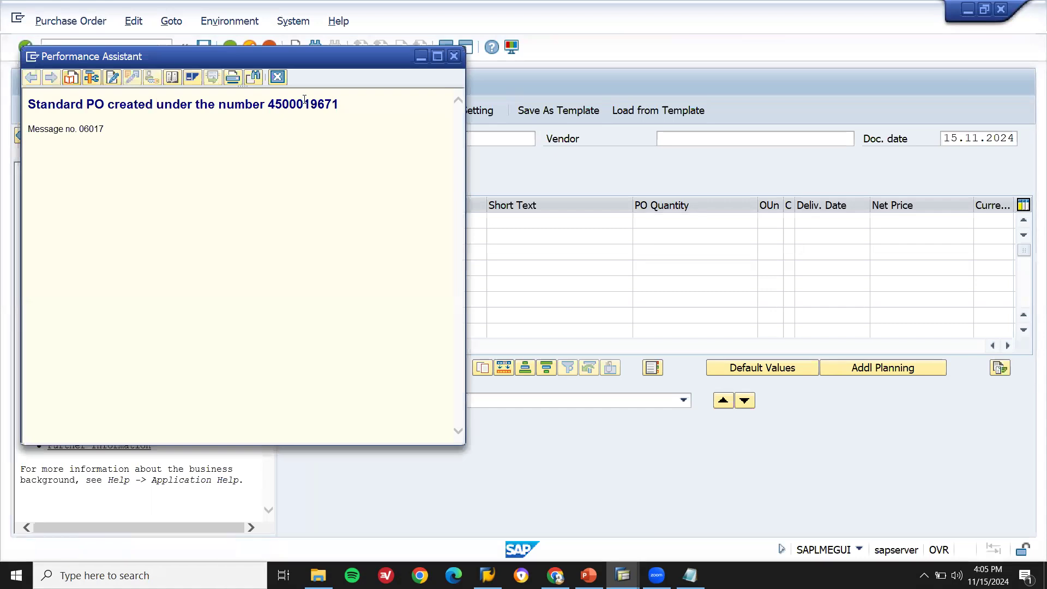
pyautogui.doubleClick(301, 105)
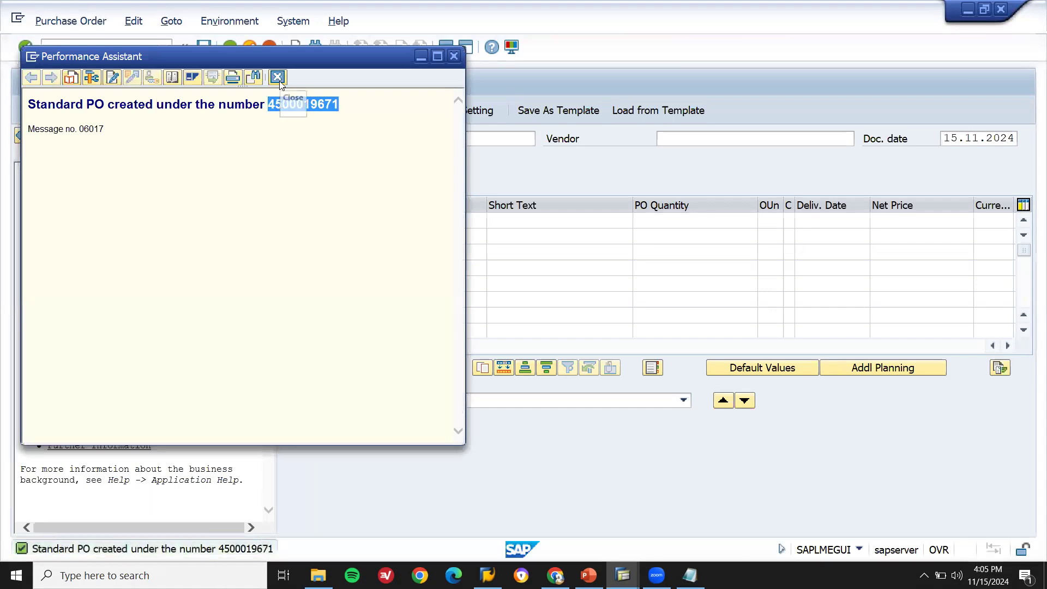
pyautogui.click(278, 77)
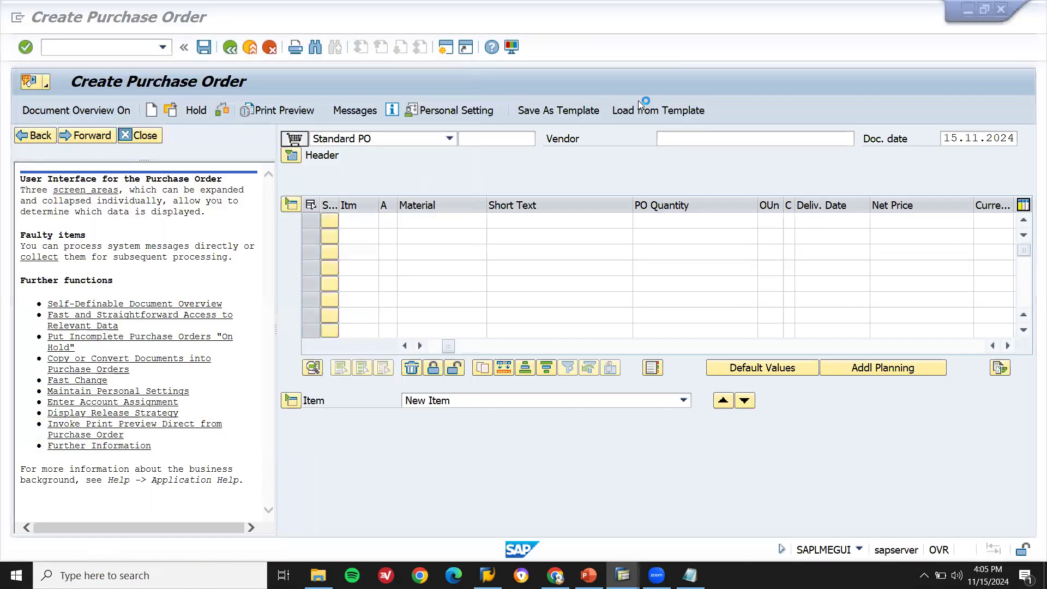